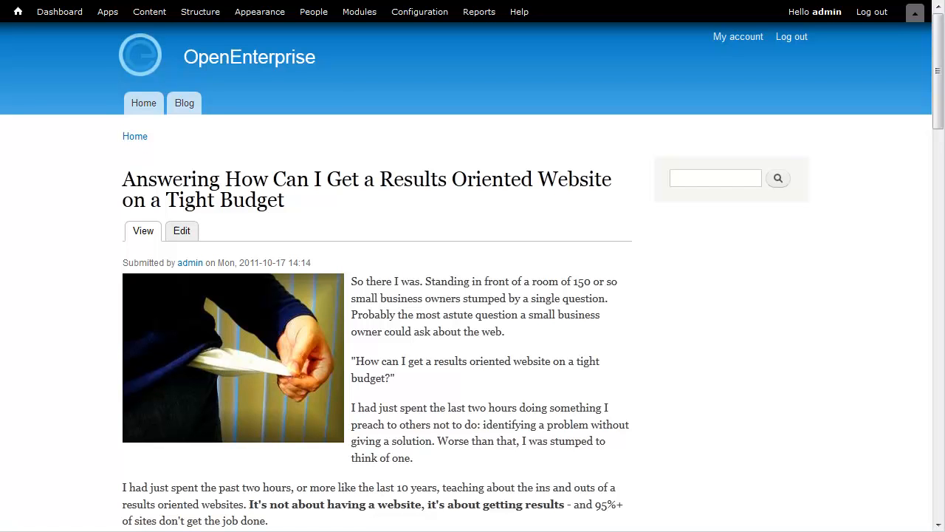
mouse_move(446, 109)
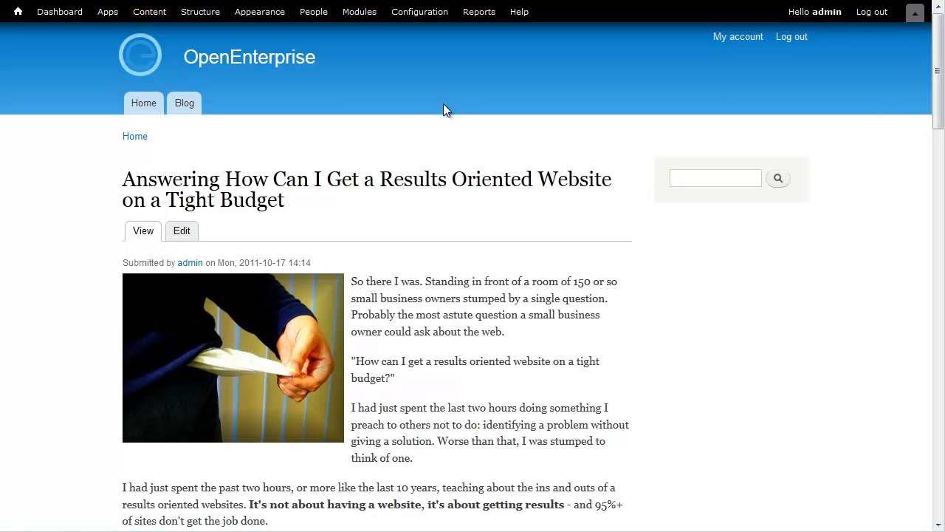
From the Apps list, bring up the Social Media app's details page.
click(108, 12)
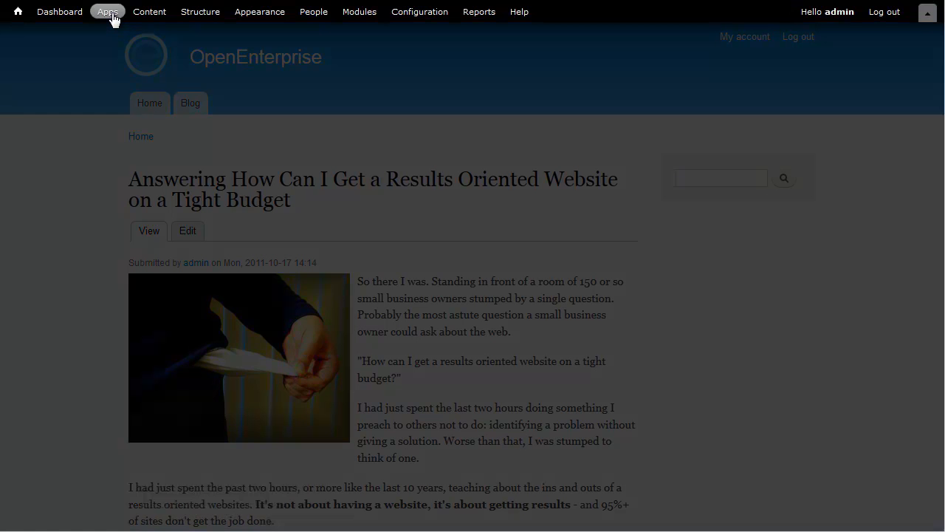
click(107, 12)
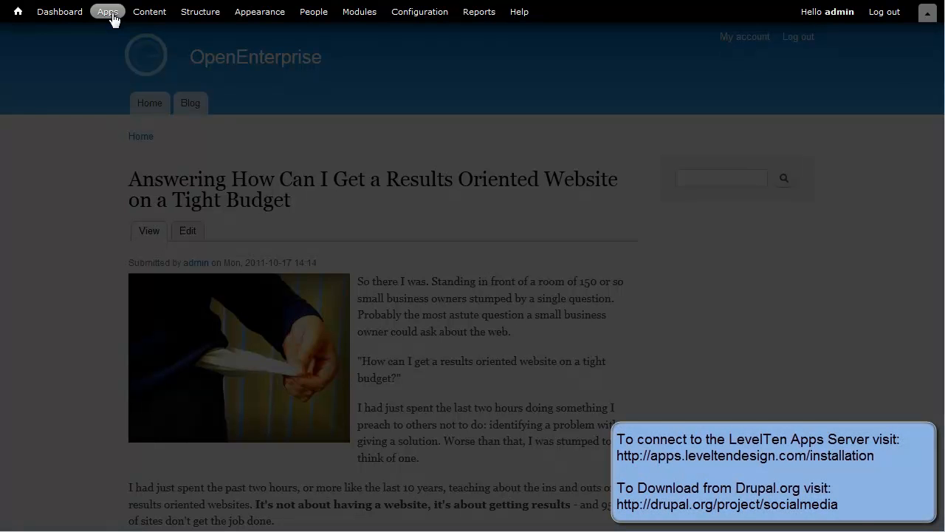
click(108, 11)
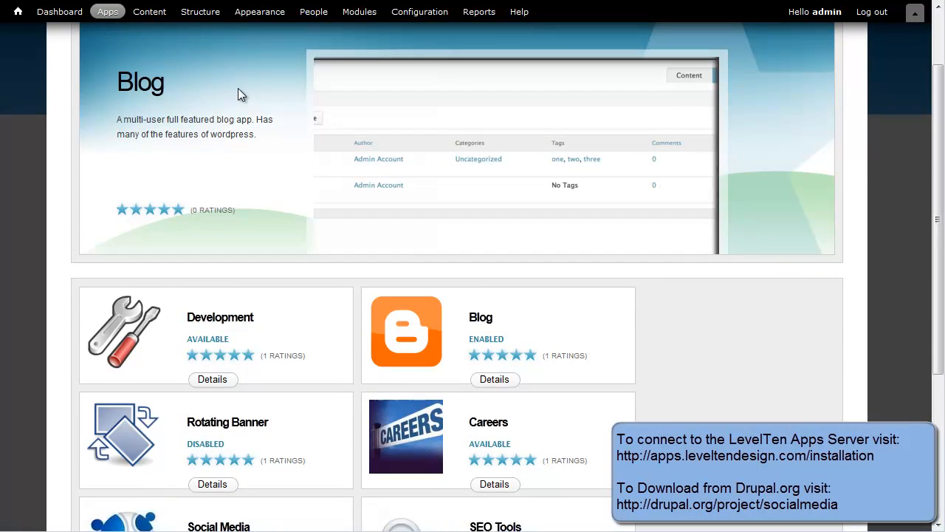
scroll(down, 3)
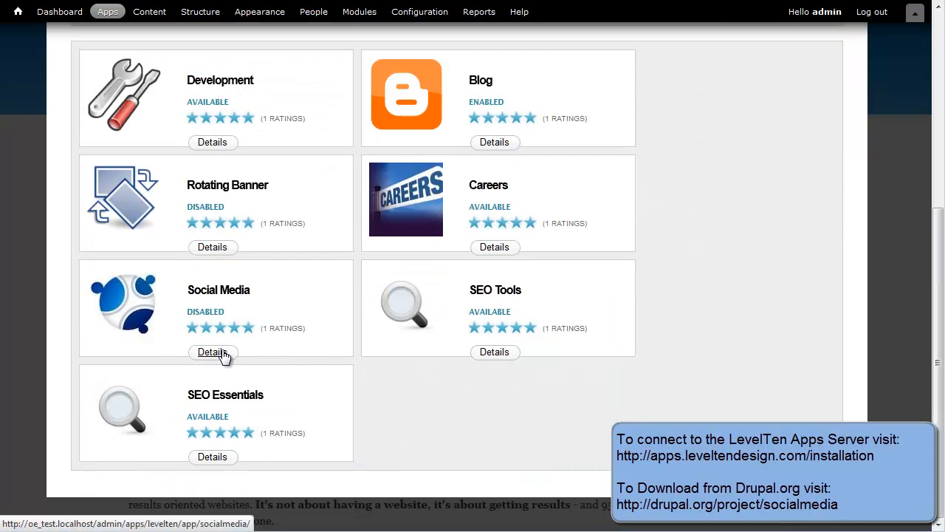
click(213, 351)
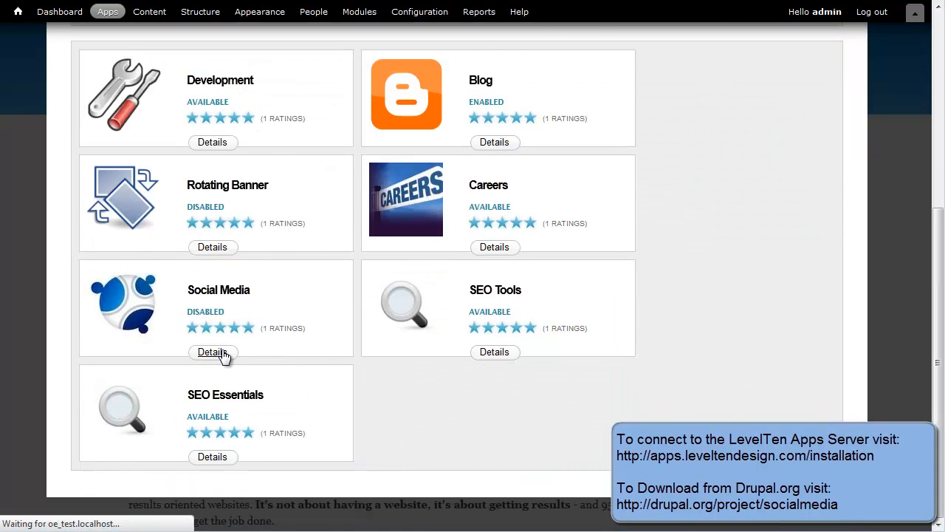
click(213, 352)
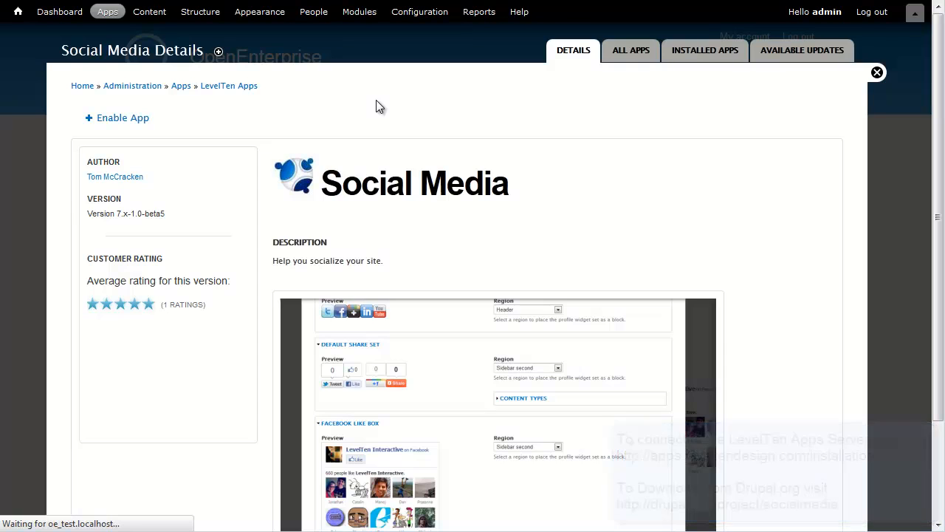
click(117, 118)
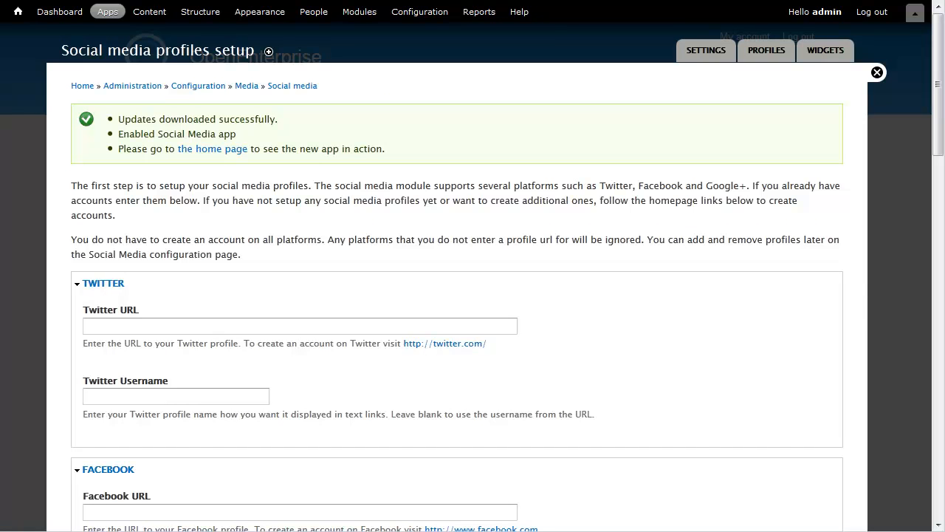
mouse_move(188, 338)
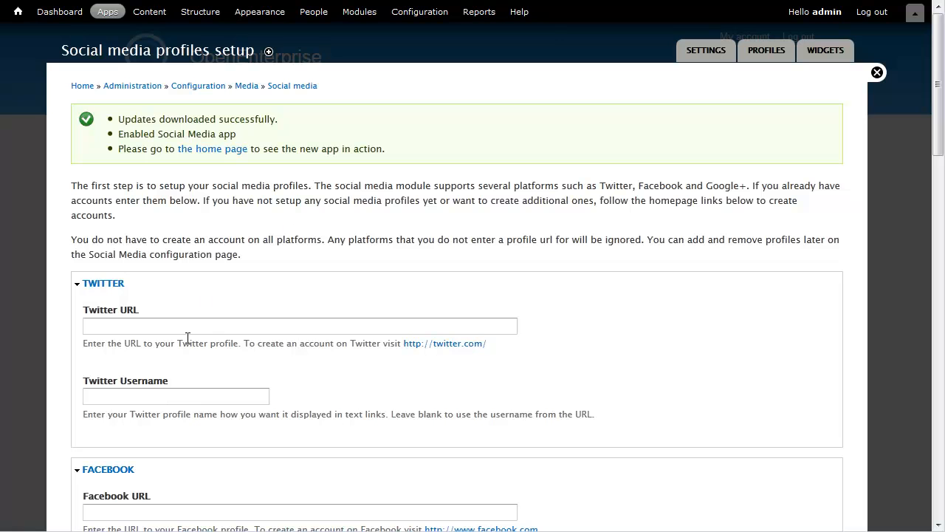
text(tw)
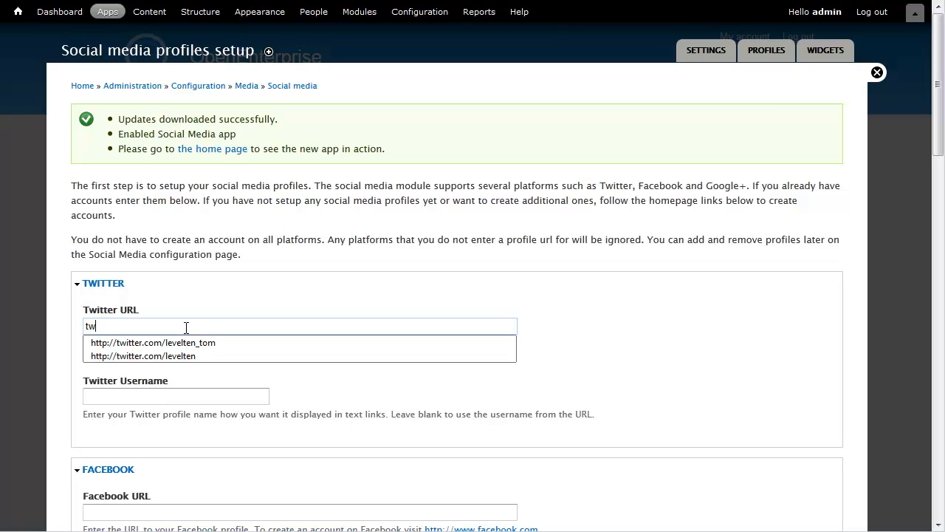
click(141, 355)
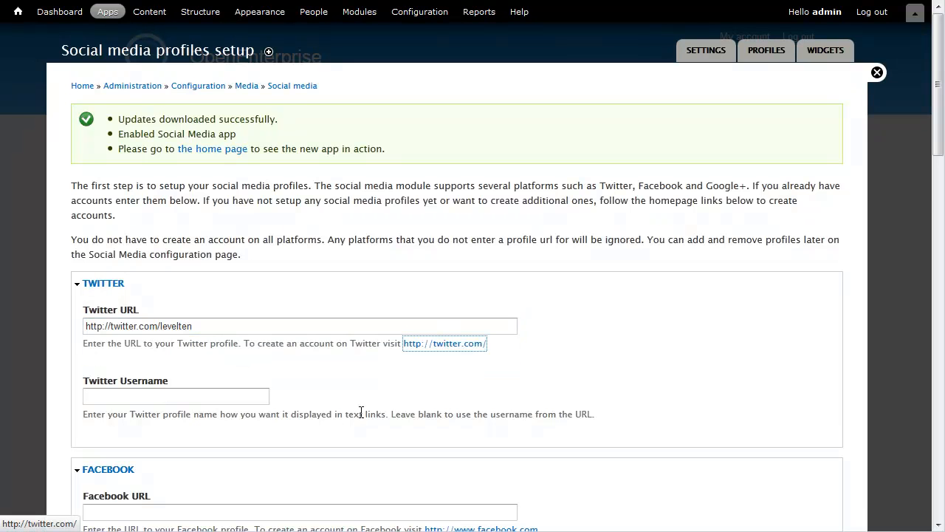
scroll(down, 3)
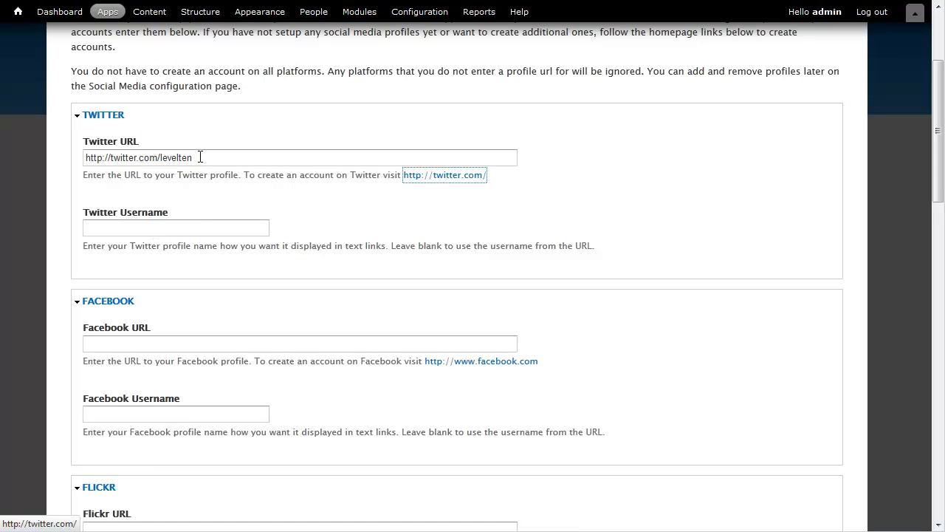
double_click(186, 156)
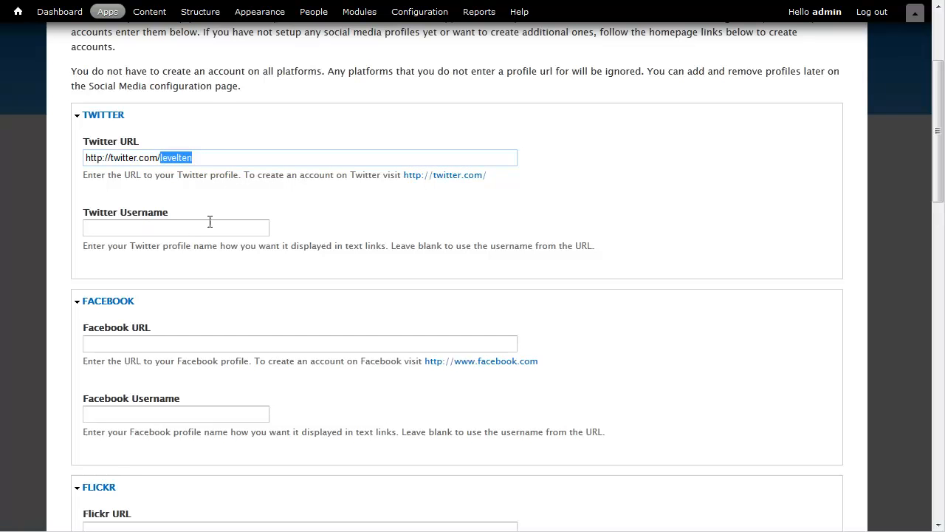
scroll(down, 3)
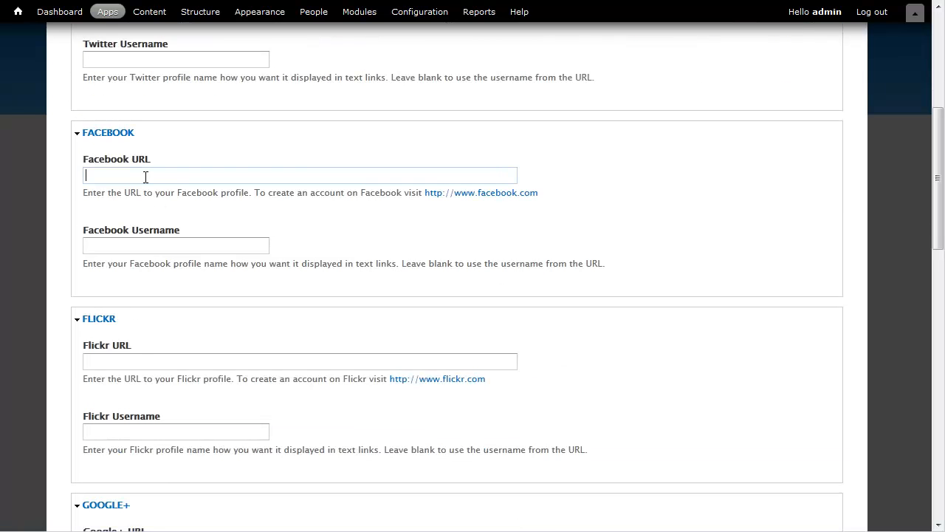
text(fa)
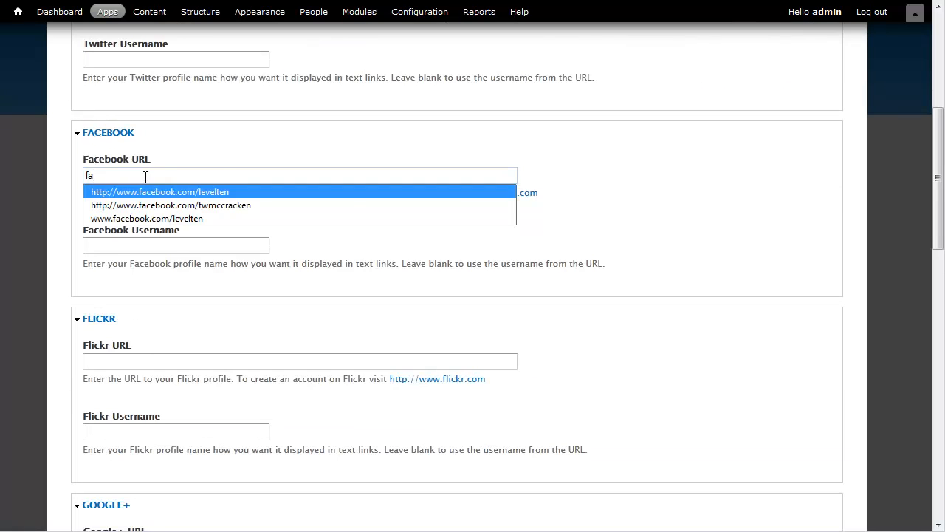
scroll(down, 3)
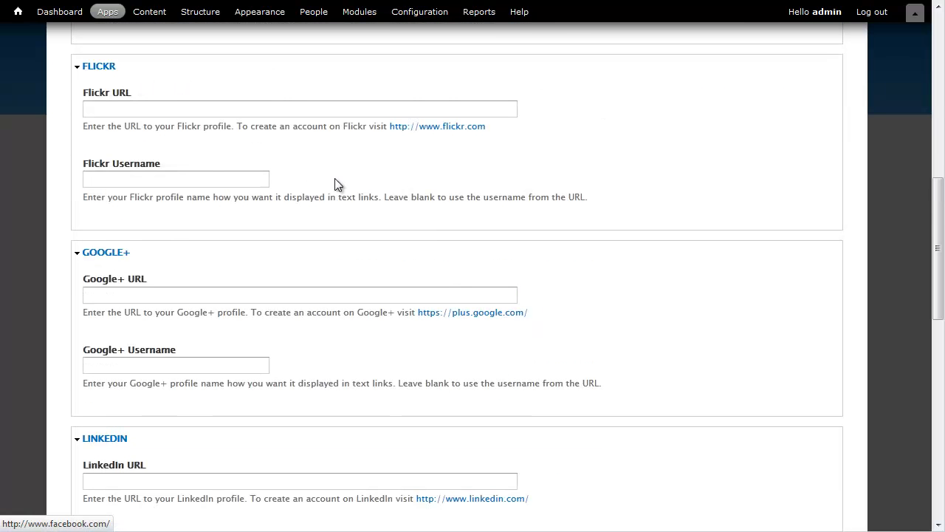
scroll(down, 3)
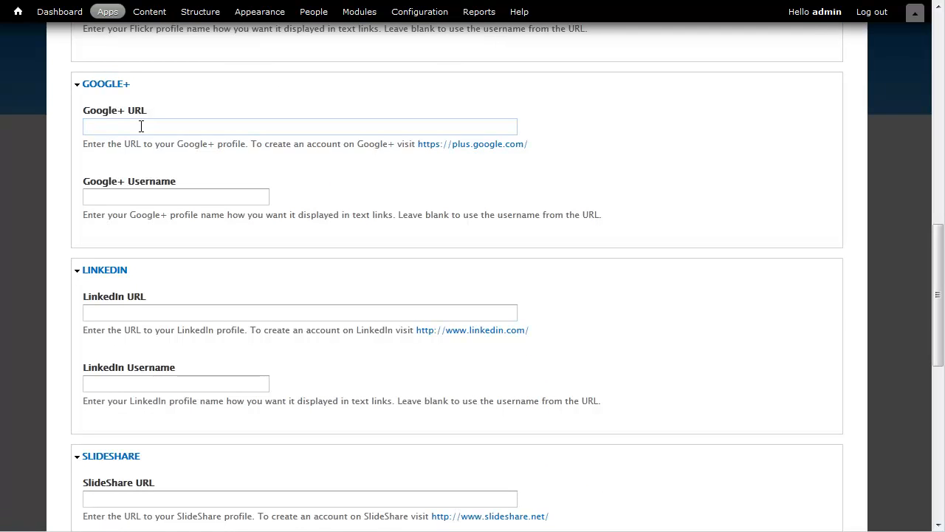
text(https://plus.google.com/115023881142265801305)
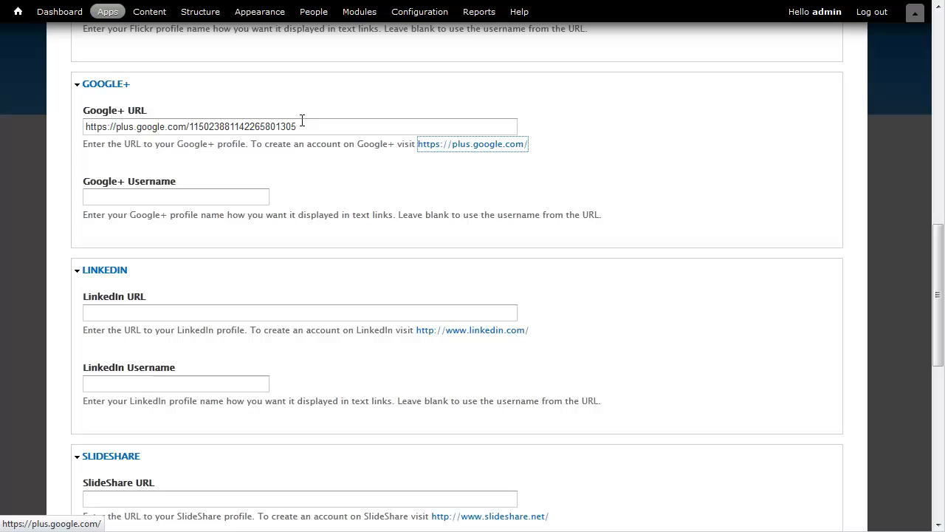
text(Le)
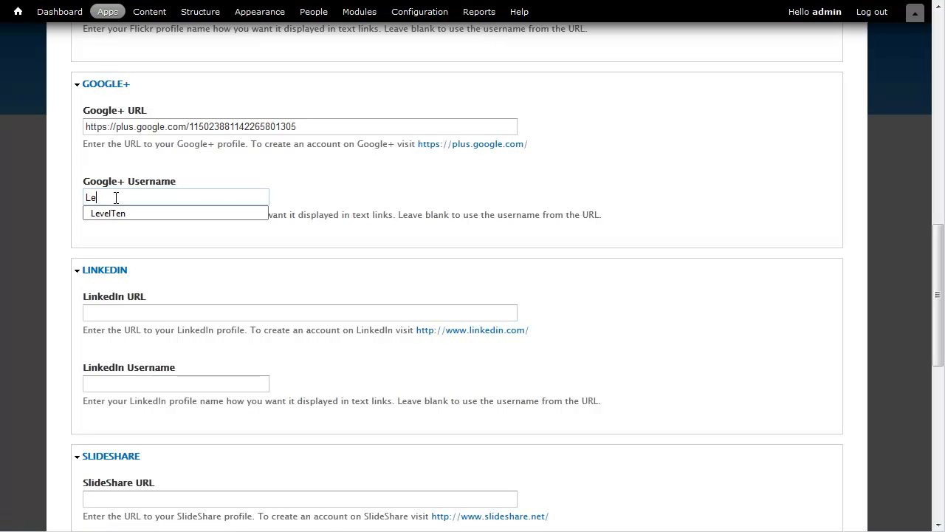
click(108, 213)
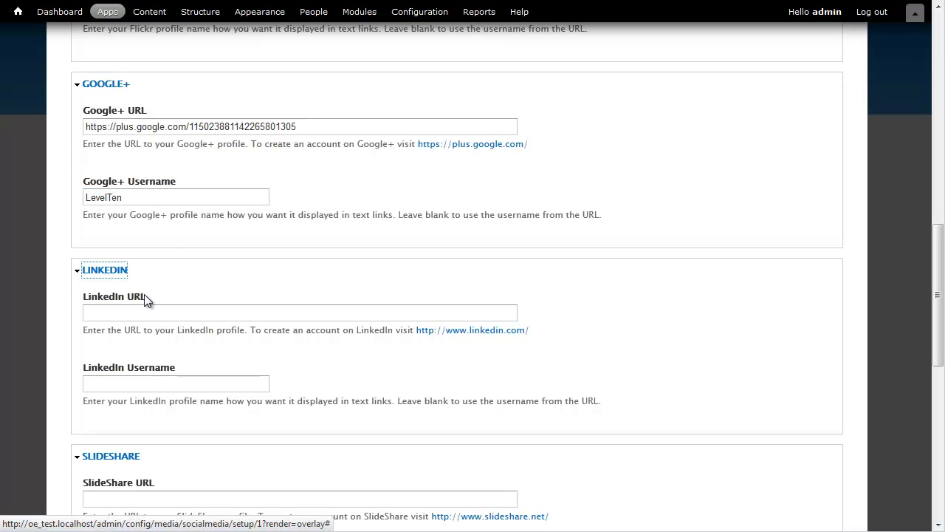
Fill the suggested LinkedIn group URL and set its username to LevelTen.
text(lin)
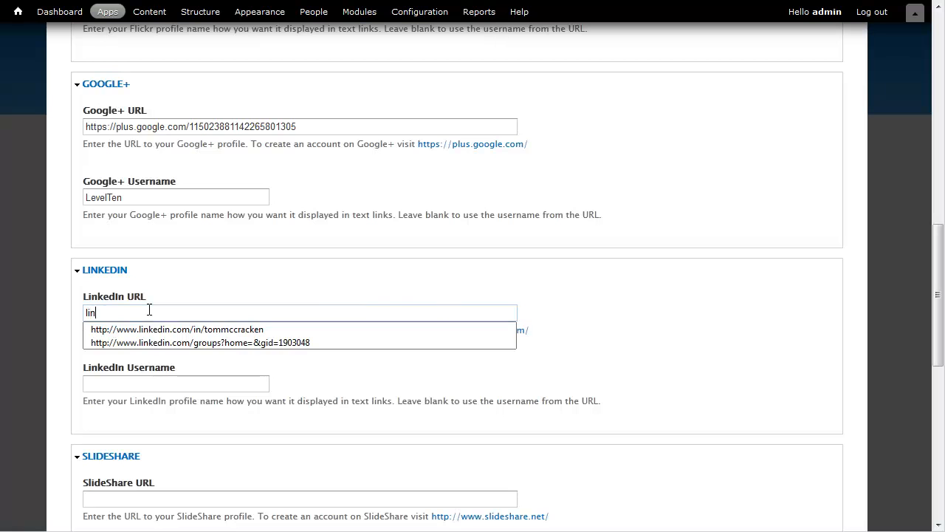
click(200, 342)
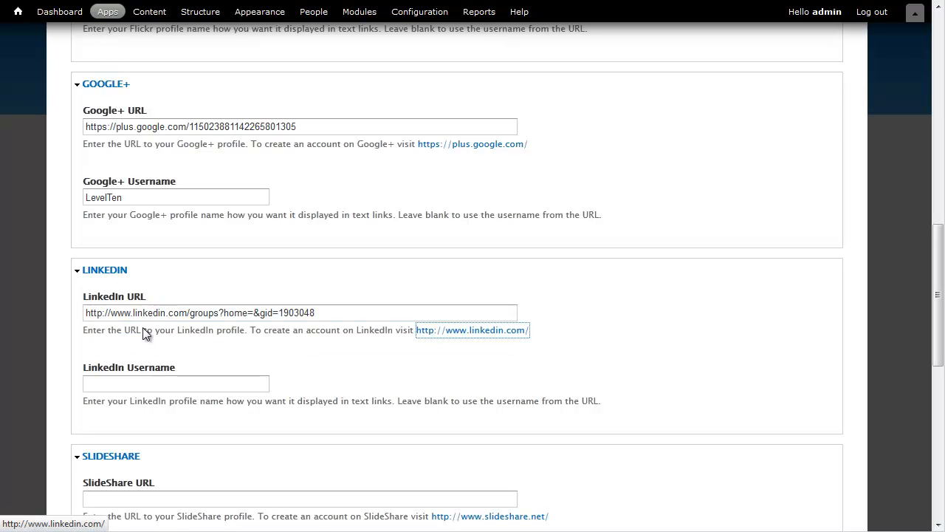
click(176, 384)
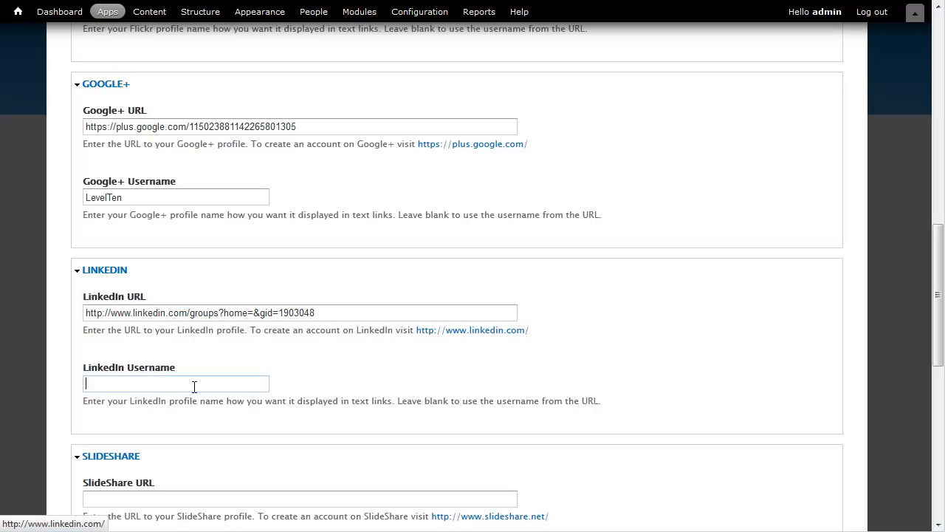
text(LevelTen)
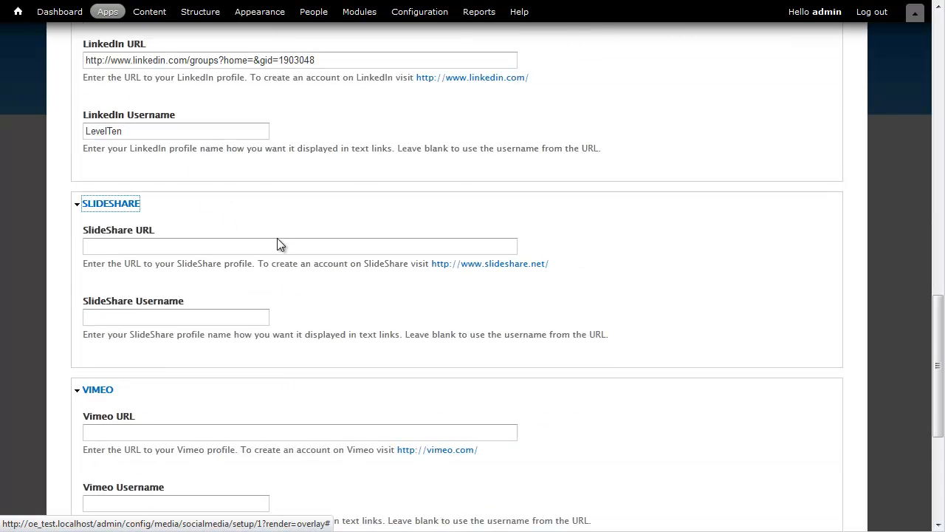
Add the LevelTenDrupalLabs YouTube channel URL and save the profiles.
scroll(down, 3)
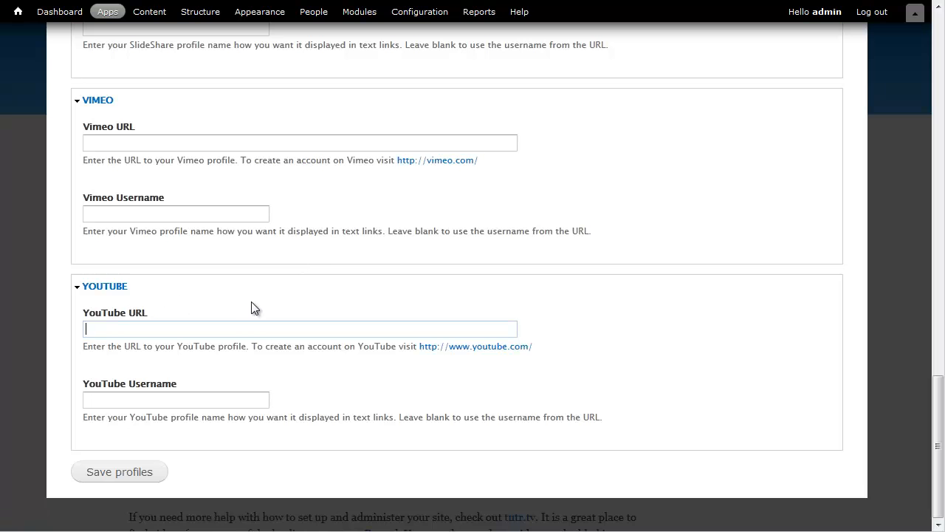
text(you)
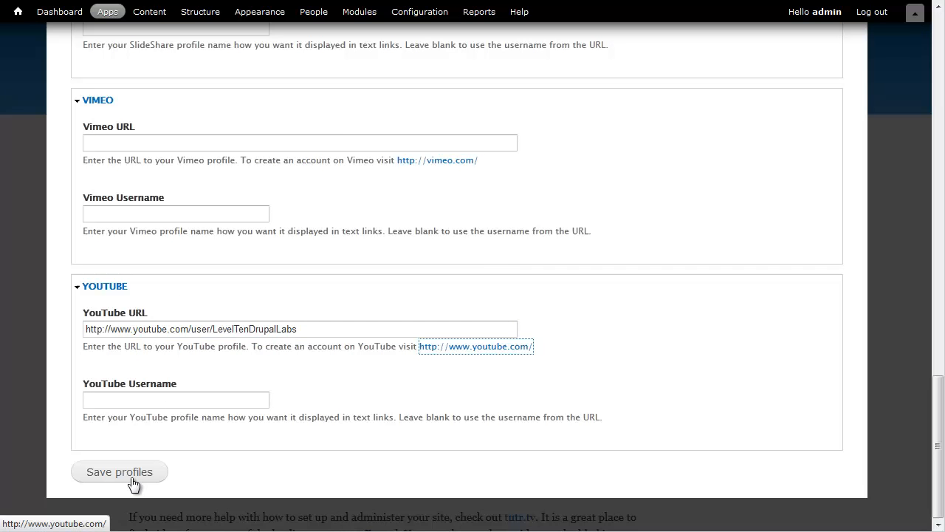
click(118, 471)
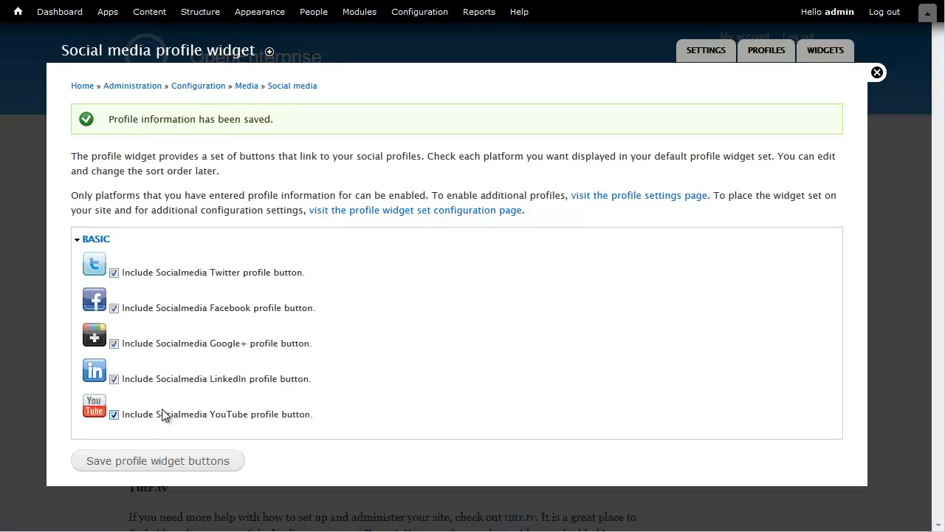
mouse_move(163, 417)
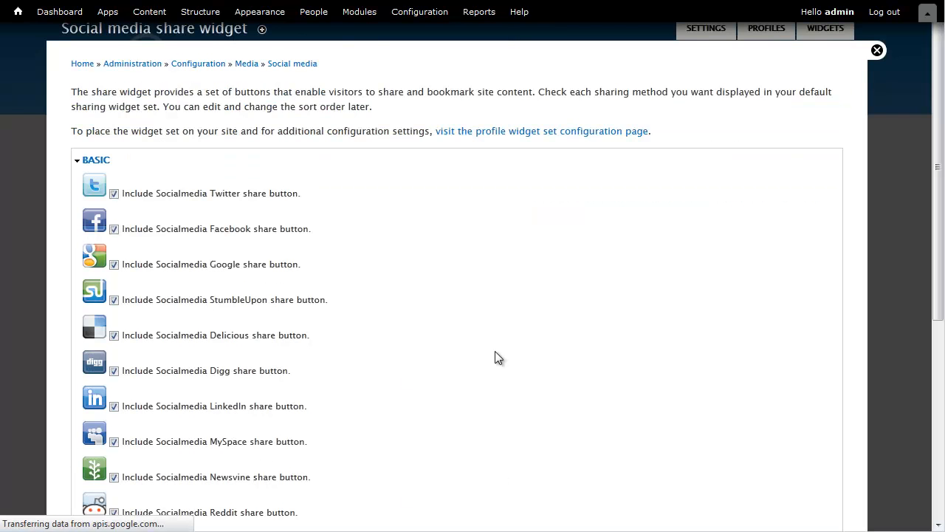
Review the share widget's service checkboxes and AddThis counter options.
scroll(down, 3)
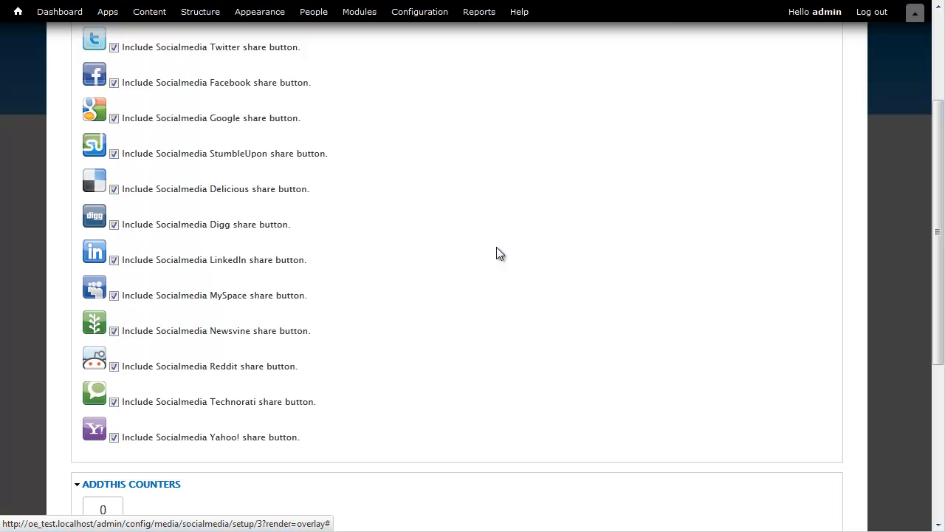
mouse_move(312, 192)
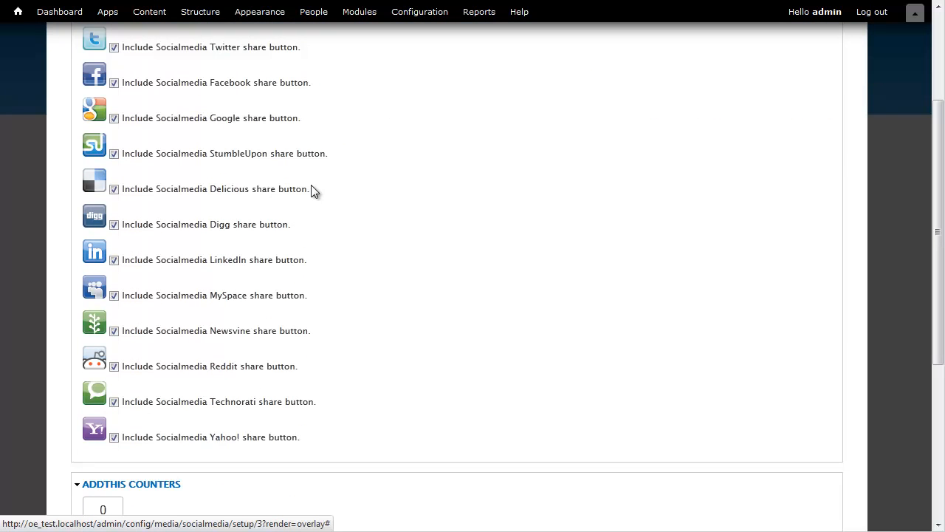
mouse_move(469, 234)
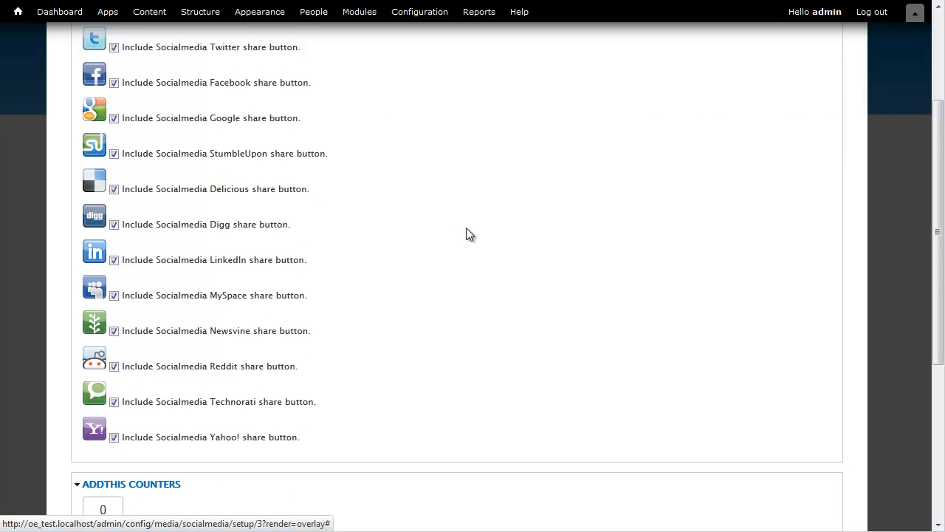
scroll(down, 3)
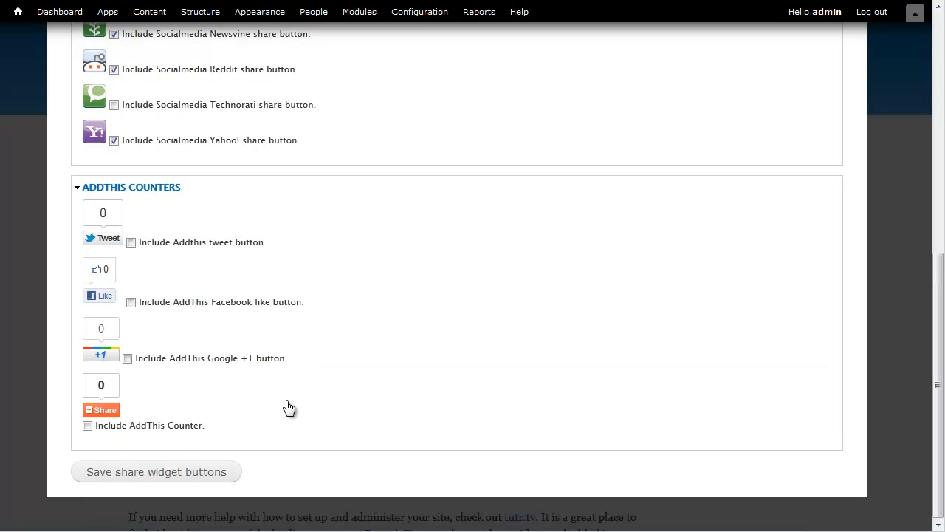
mouse_move(189, 372)
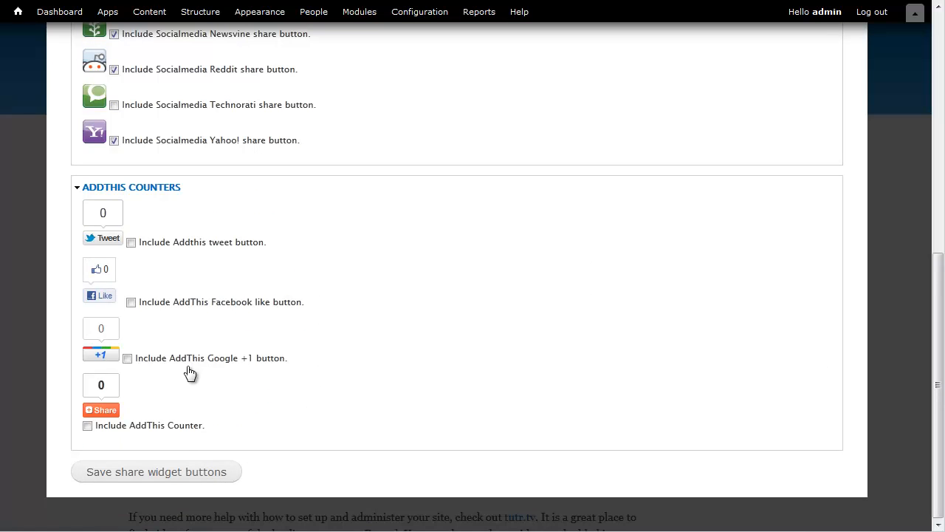
mouse_move(163, 422)
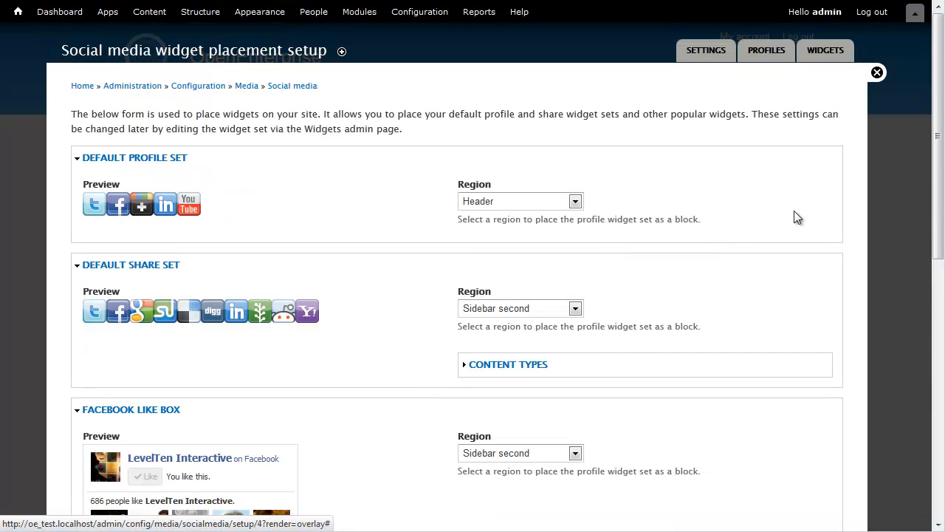
mouse_move(233, 223)
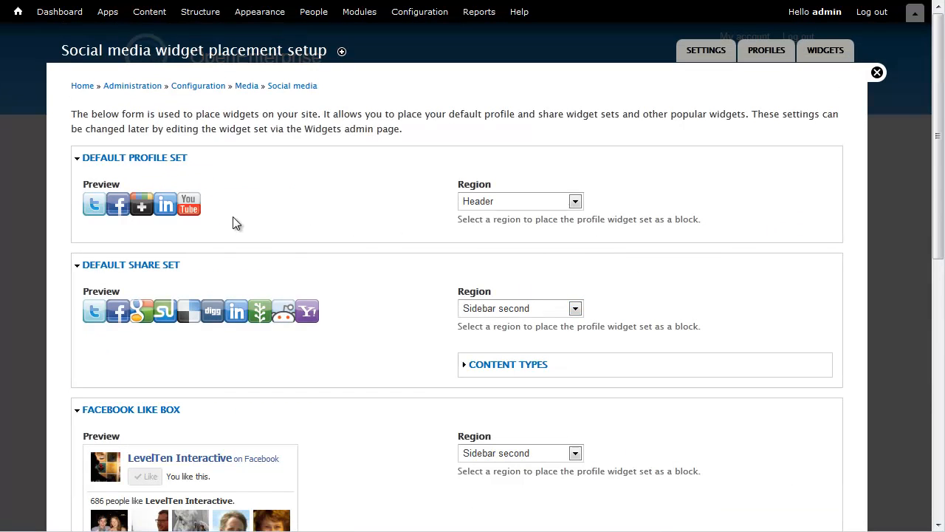
mouse_move(384, 317)
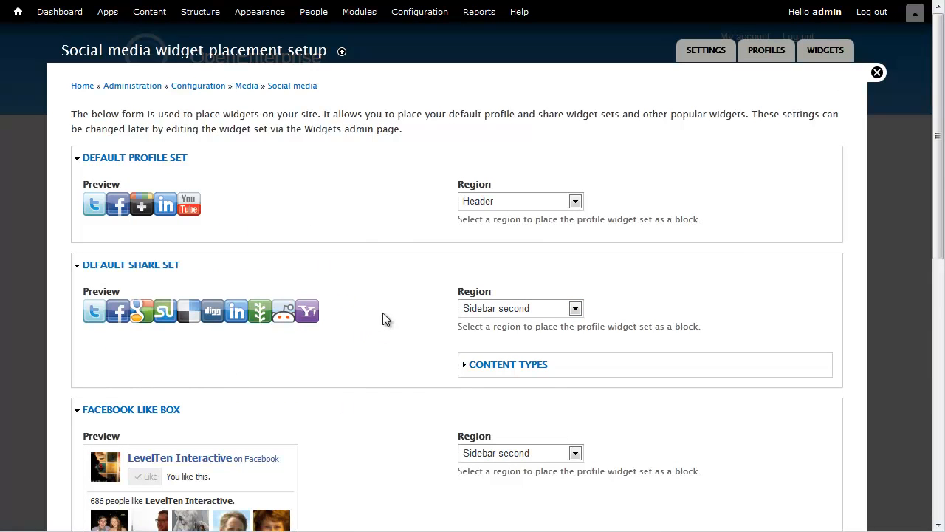
Review region settings for each widget set and adjust the share set's content type display options.
scroll(down, 3)
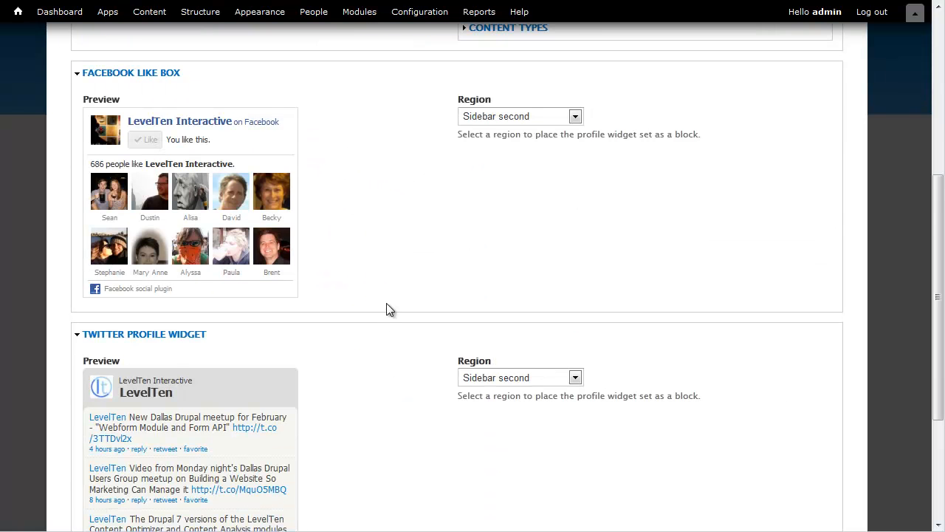
scroll(down, 3)
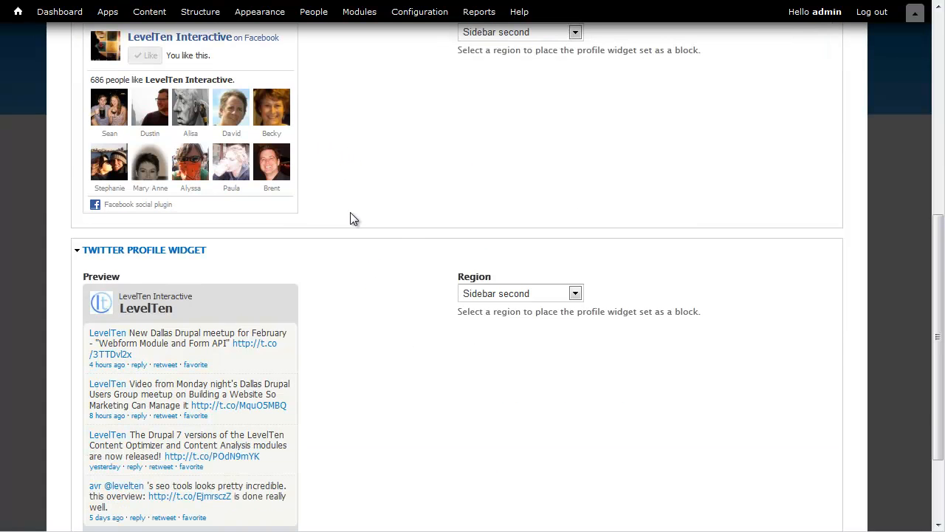
scroll(up, 3)
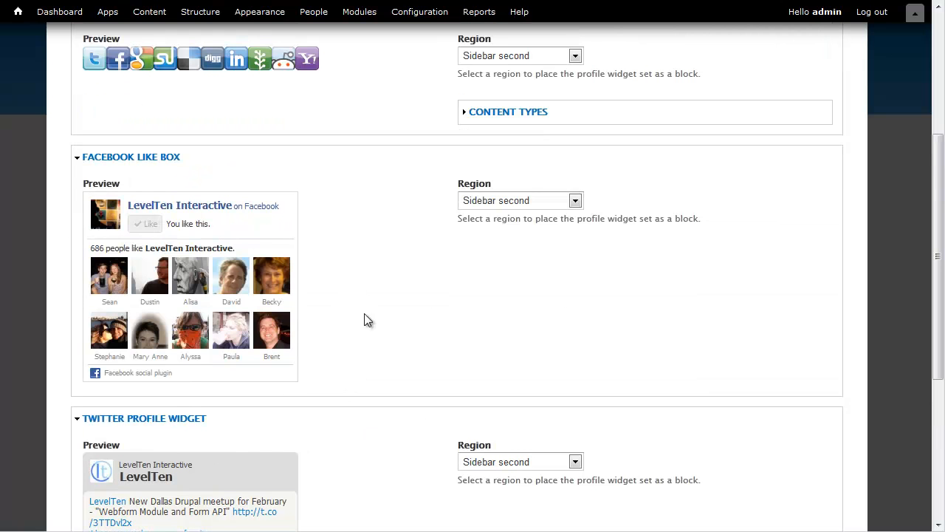
mouse_move(86, 301)
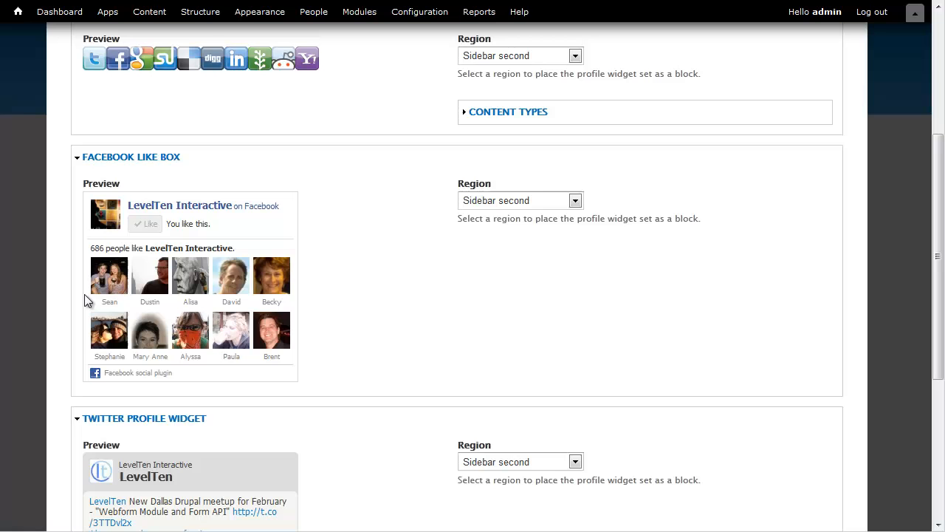
mouse_move(327, 381)
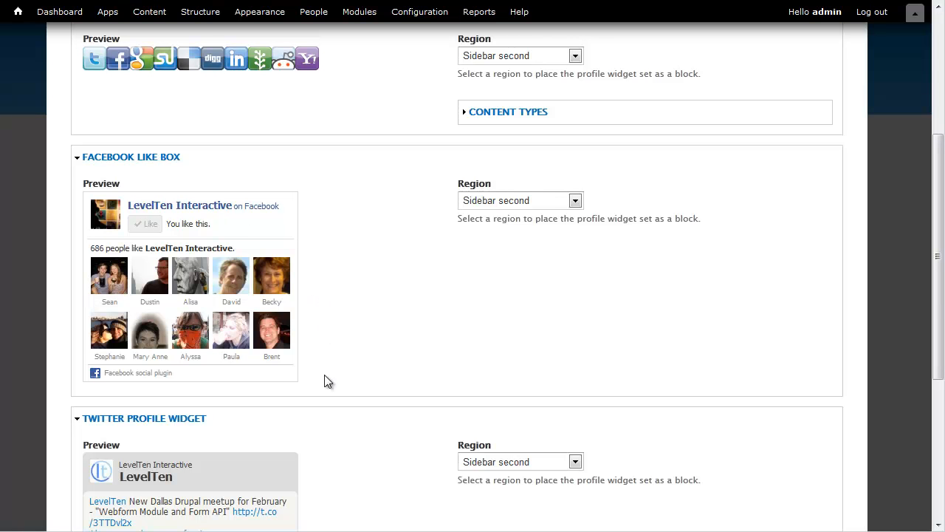
scroll(down, 3)
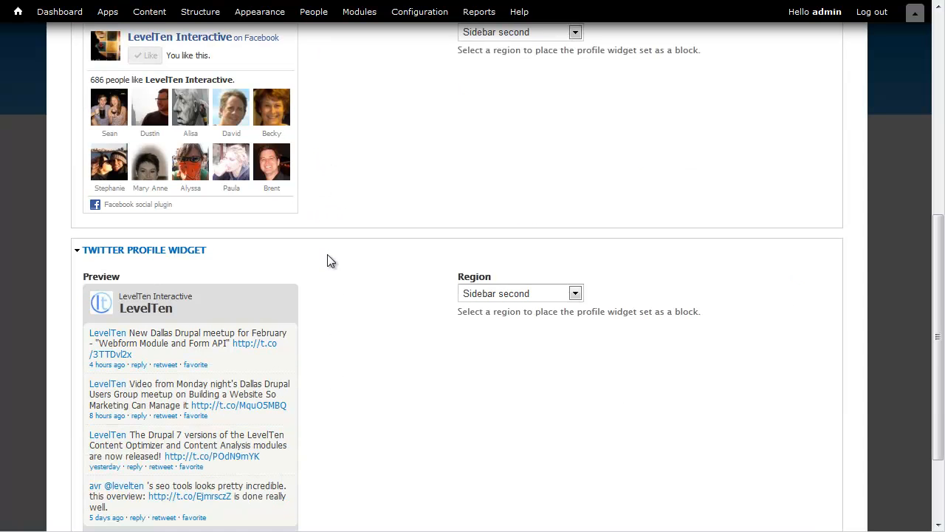
scroll(down, 3)
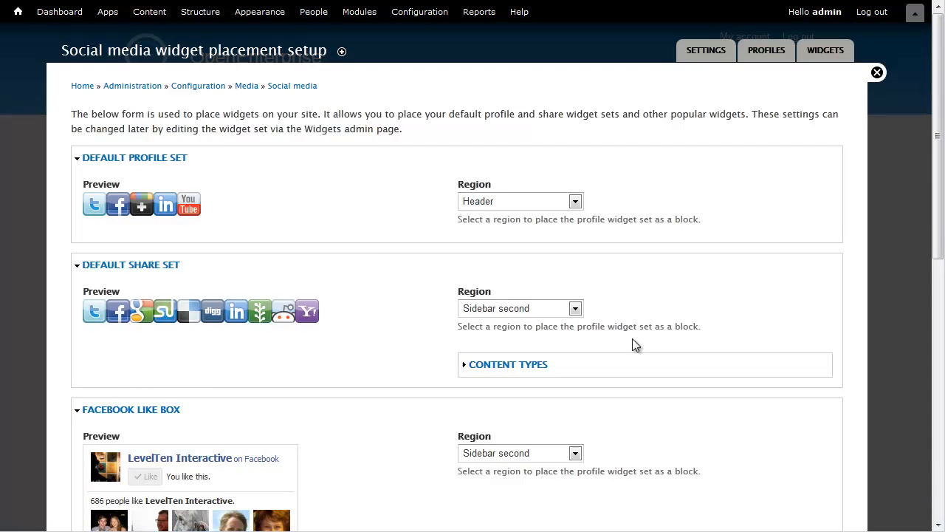
mouse_move(520, 201)
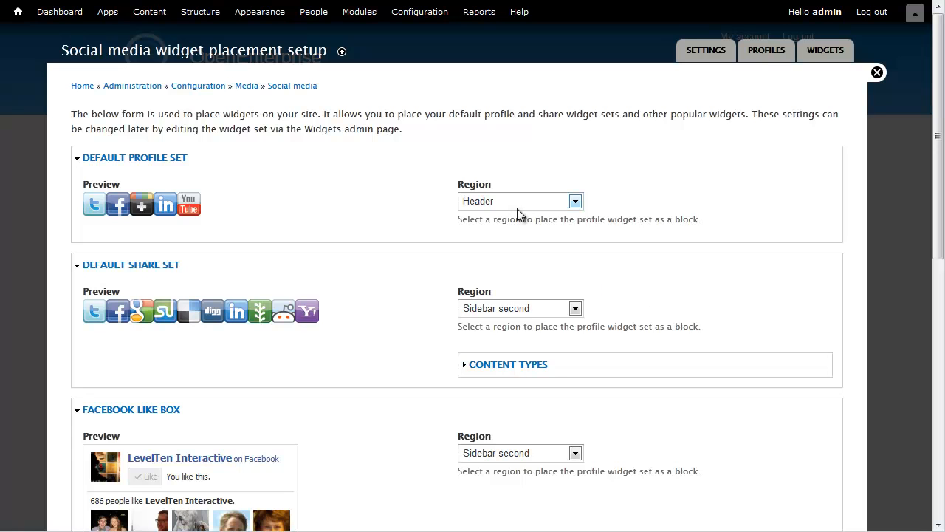
mouse_move(628, 264)
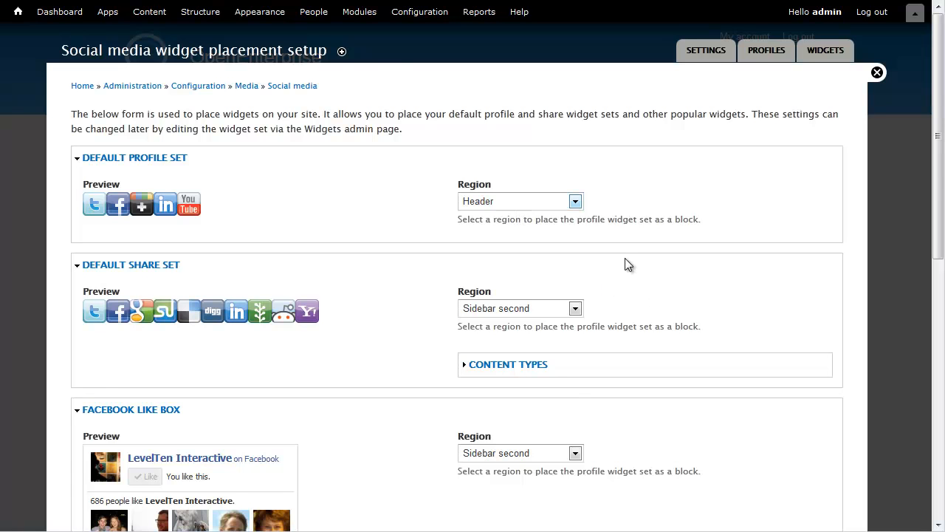
scroll(down, 3)
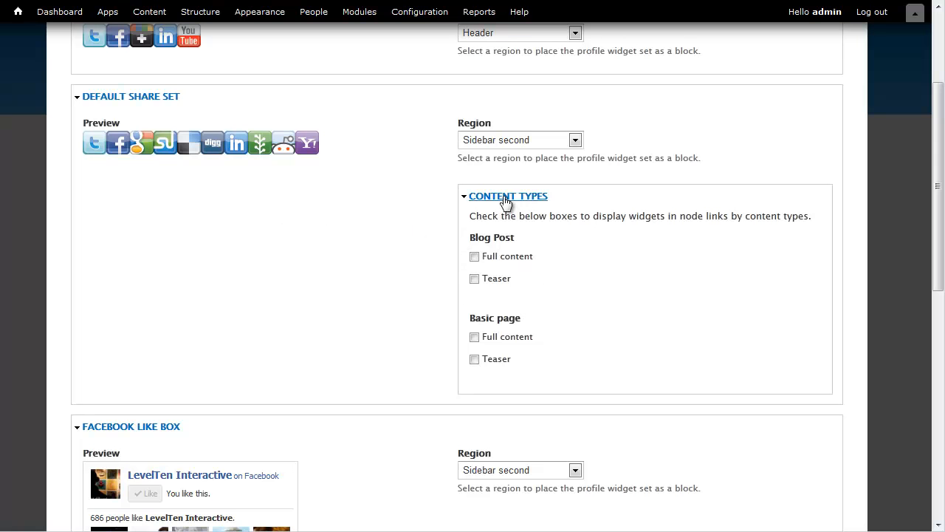
click(508, 195)
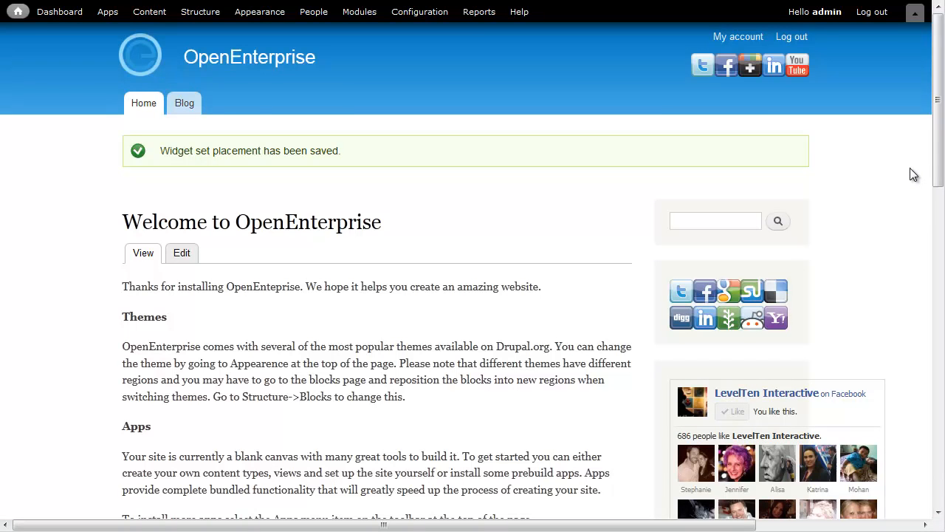
mouse_move(835, 80)
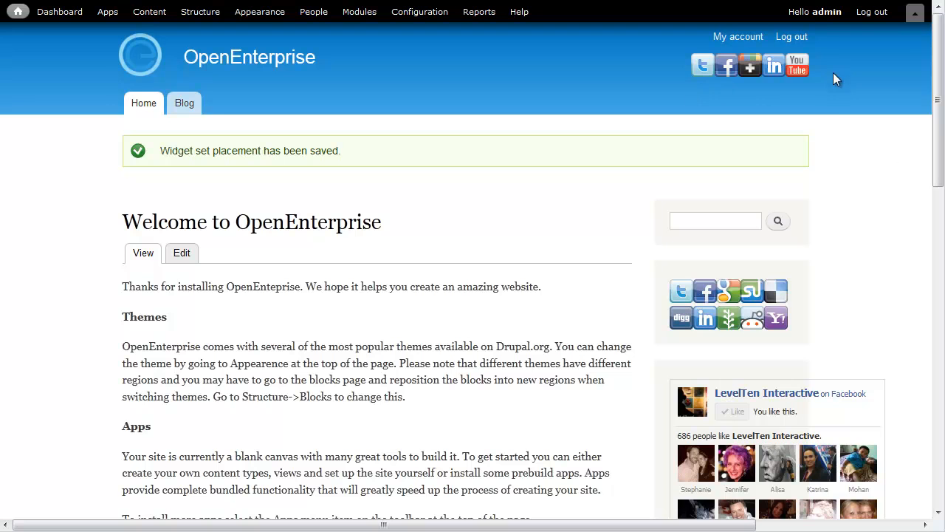
mouse_move(735, 79)
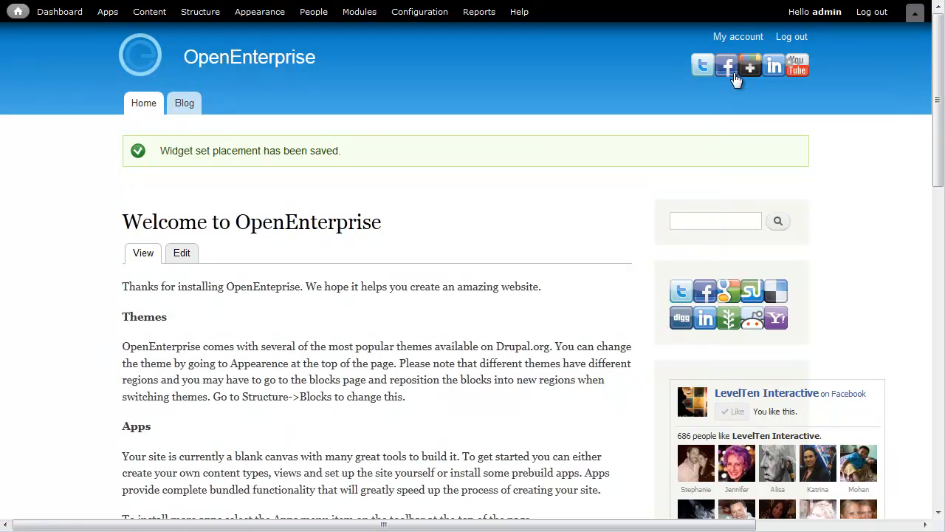
View the homepage's header profile icons and sidebar share buttons with Facebook like box.
click(726, 65)
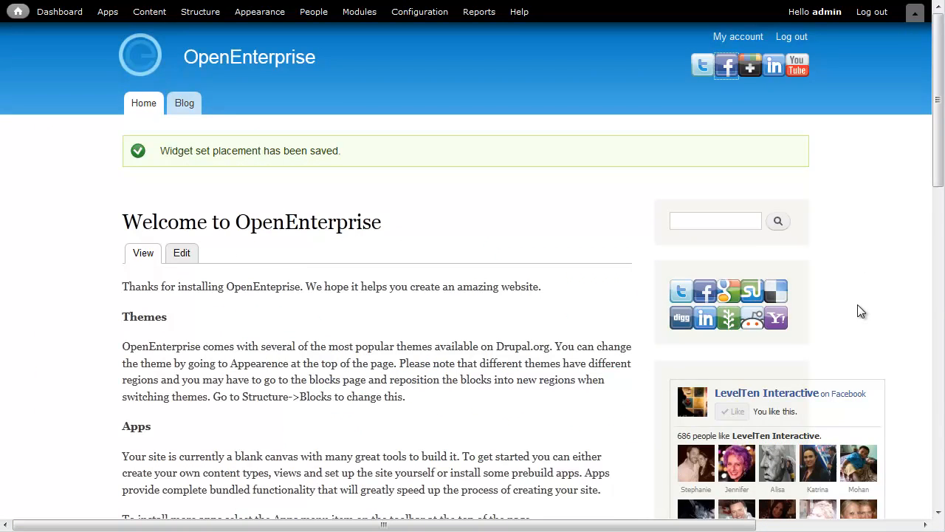
scroll(down, 3)
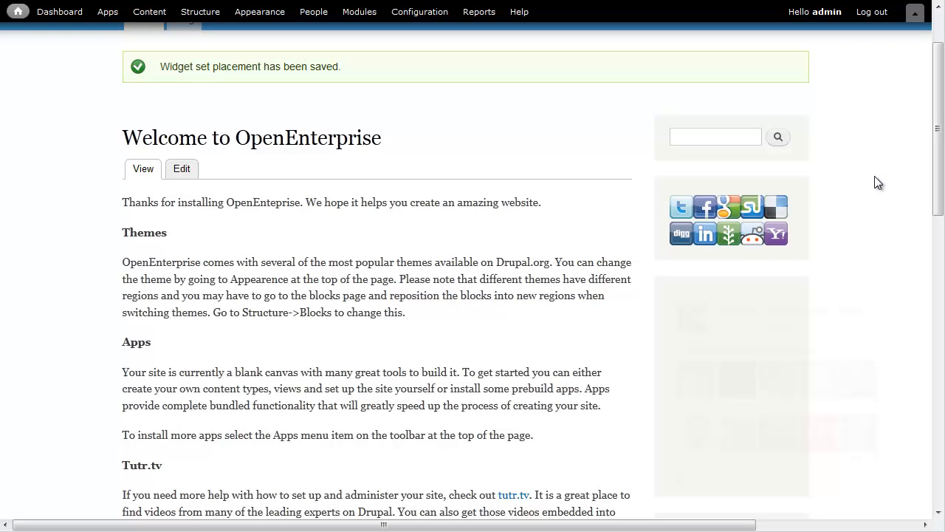
scroll(down, 3)
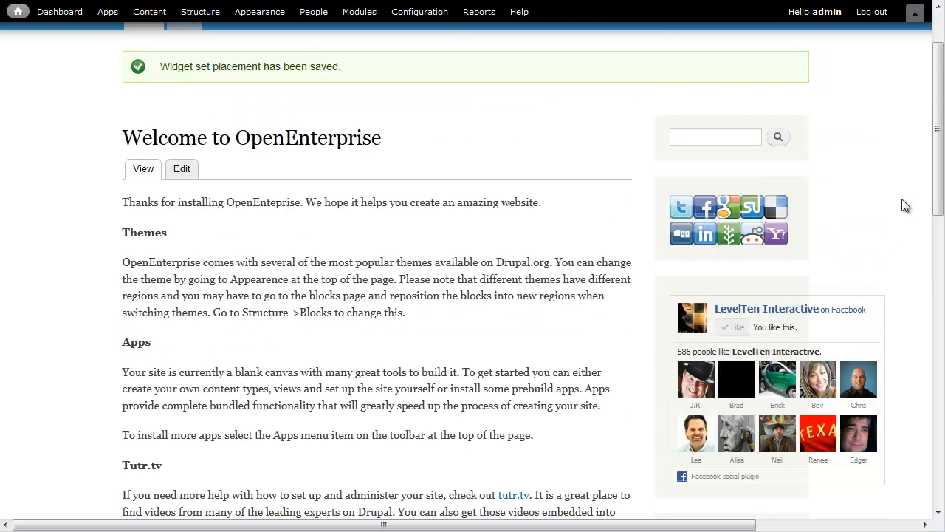
scroll(down, 3)
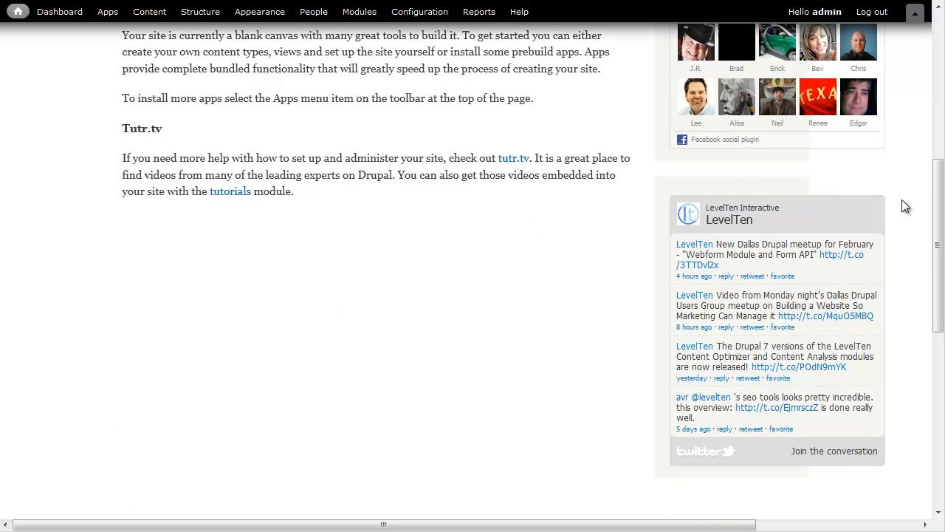